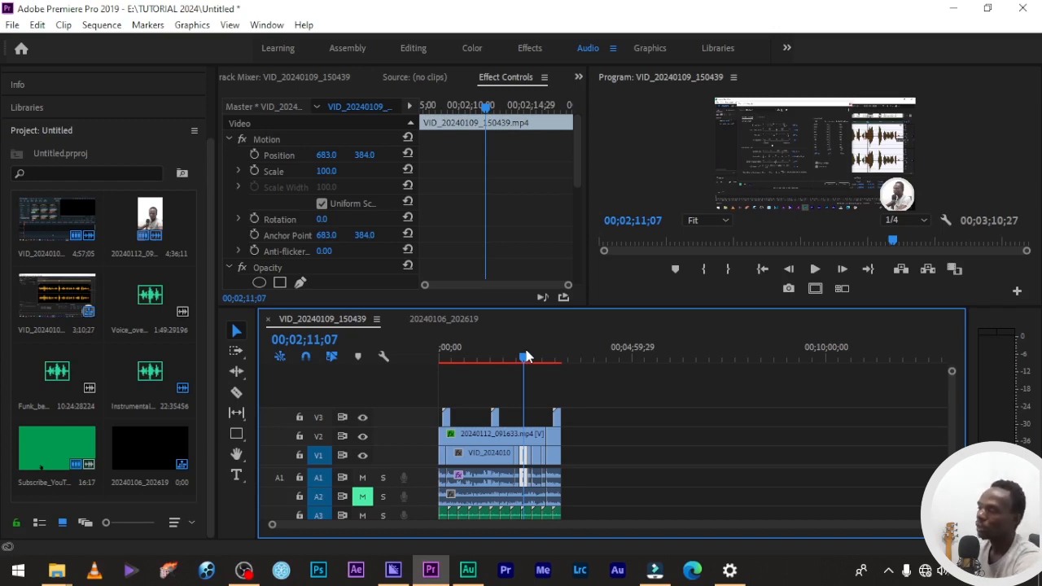
Step: Select the 20240106_202619 video and ZOOM0001 audio in RADIOBOSS 2024 and bring them into Premiere
left_click(50, 570)
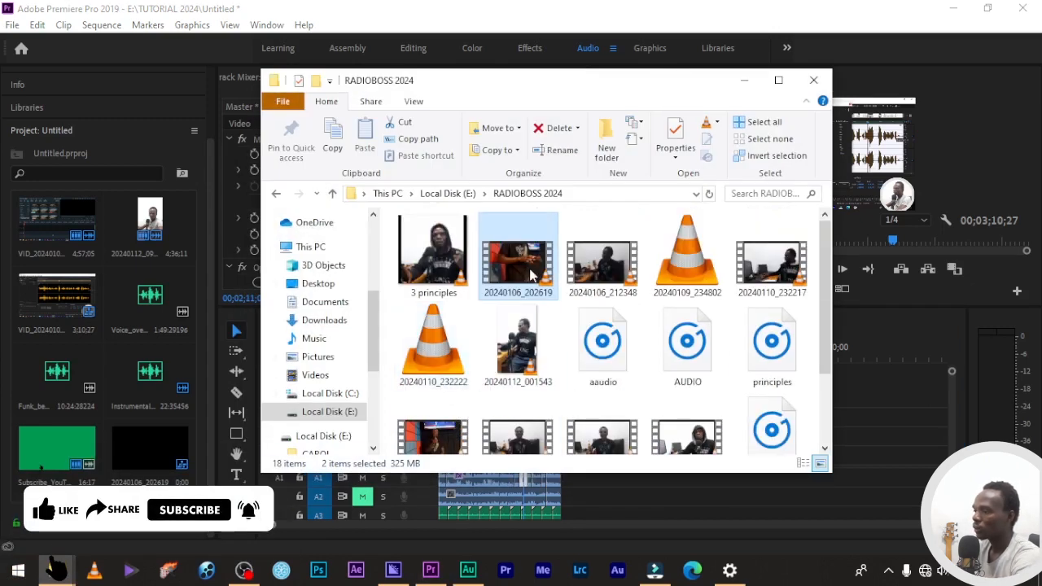
scroll("down", 3)
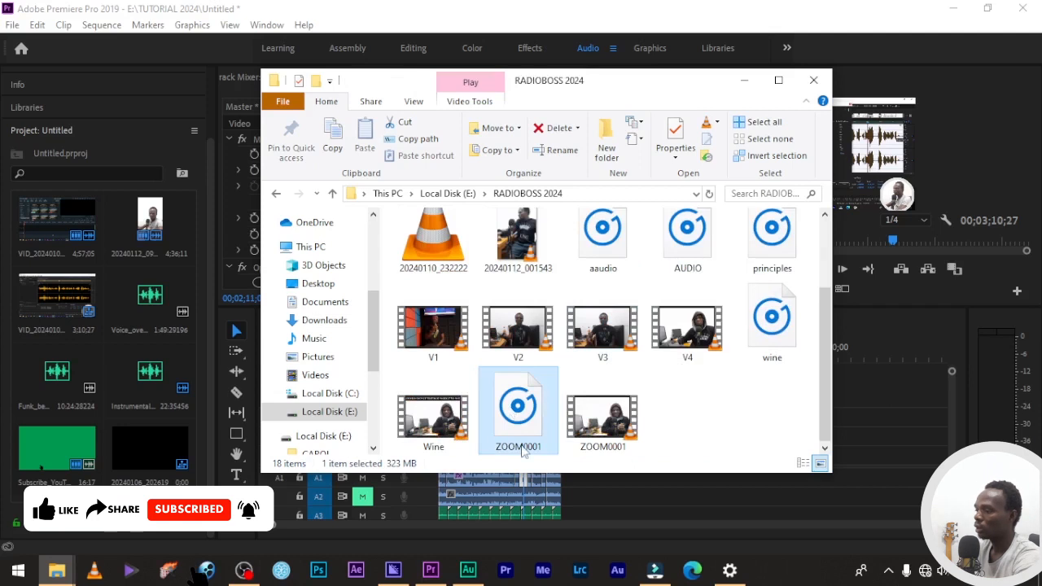
left_click(602, 411)
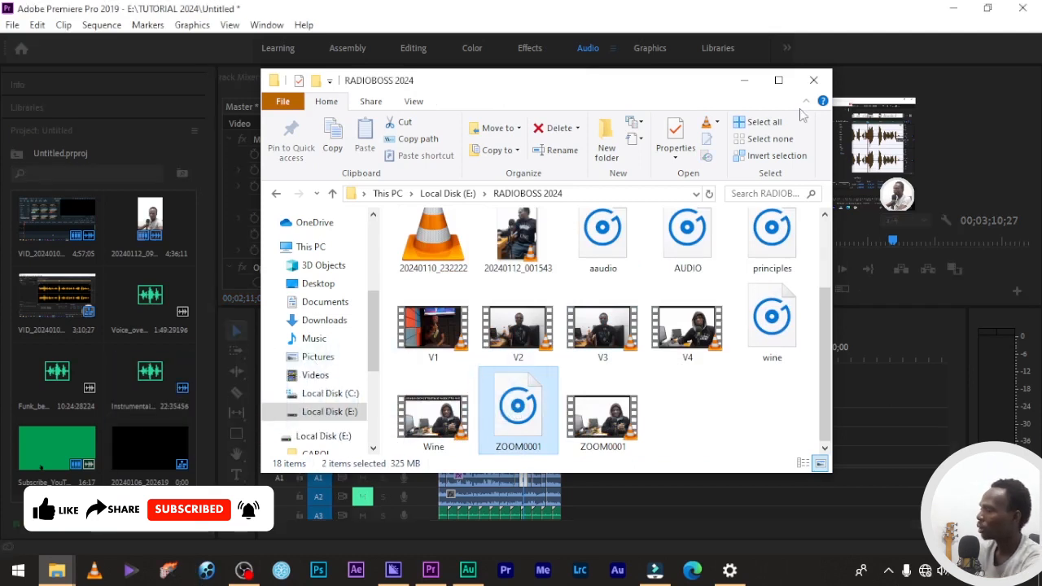
left_click(813, 80)
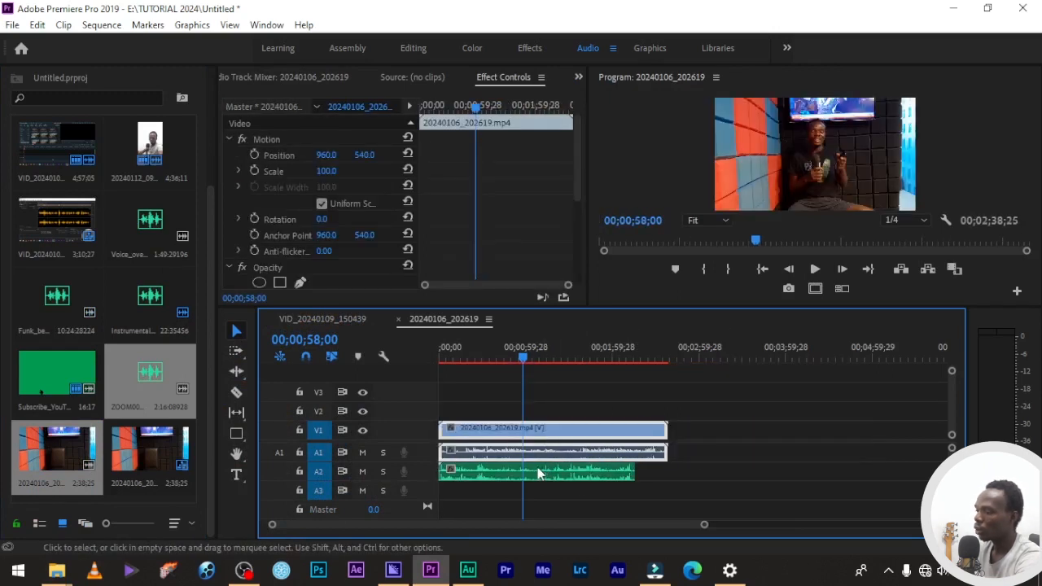
Step: Offset the ZOOM0001 clip on A3 and select it together with the camera clip
left_click(541, 471)
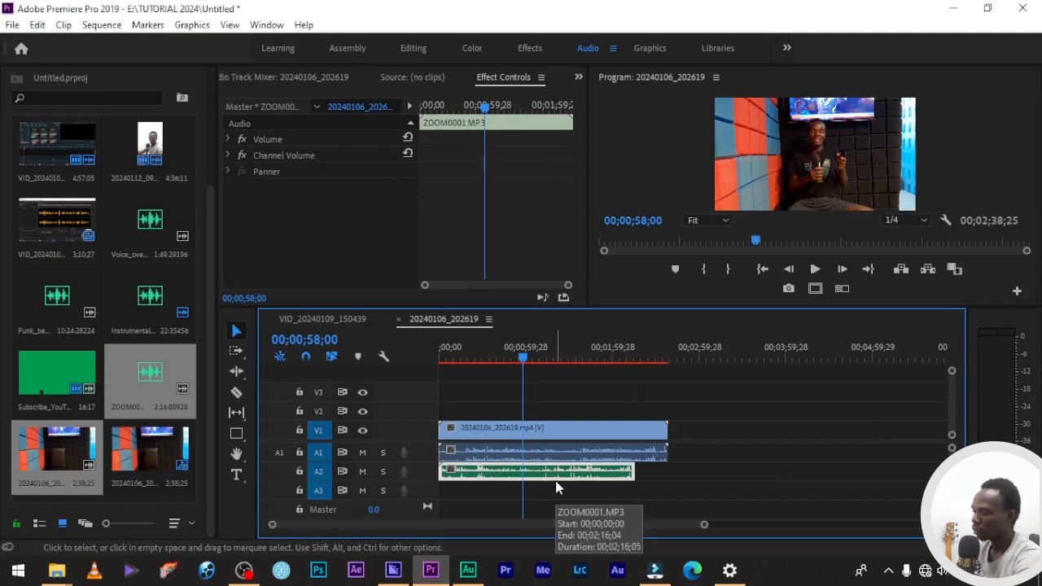
mouse_move(538, 449)
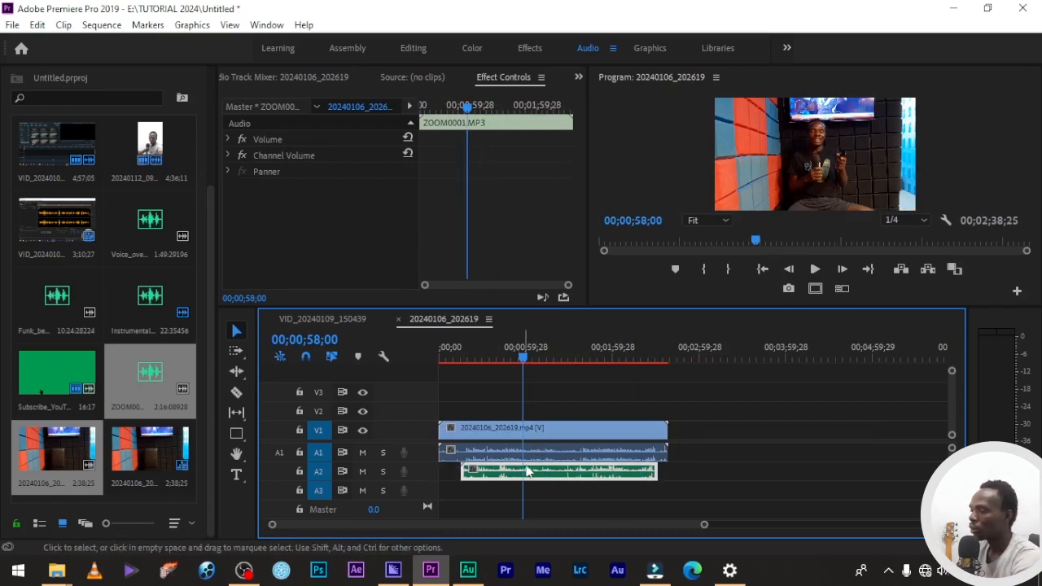
mouse_move(554, 430)
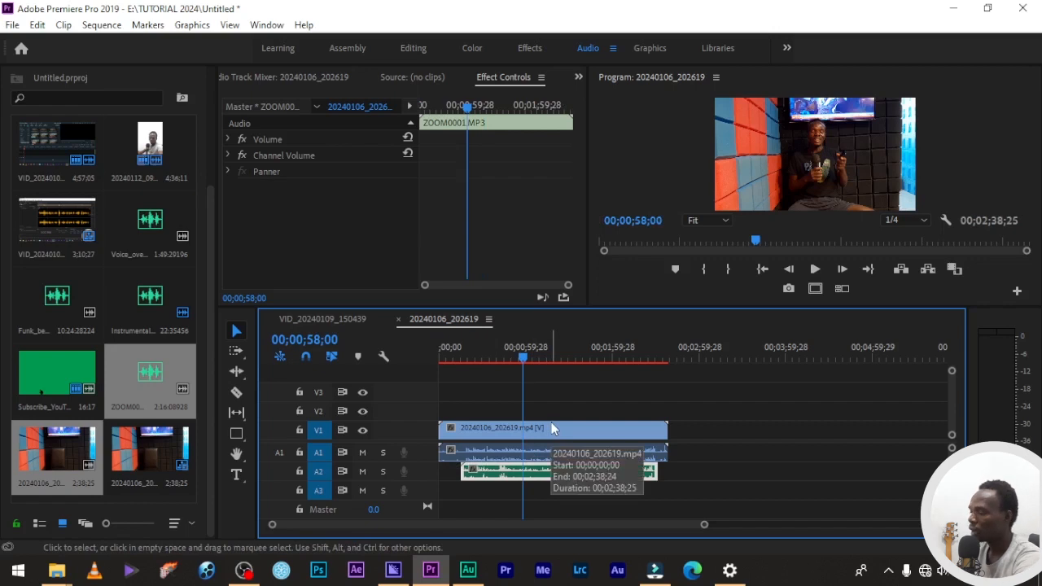
left_click(554, 430)
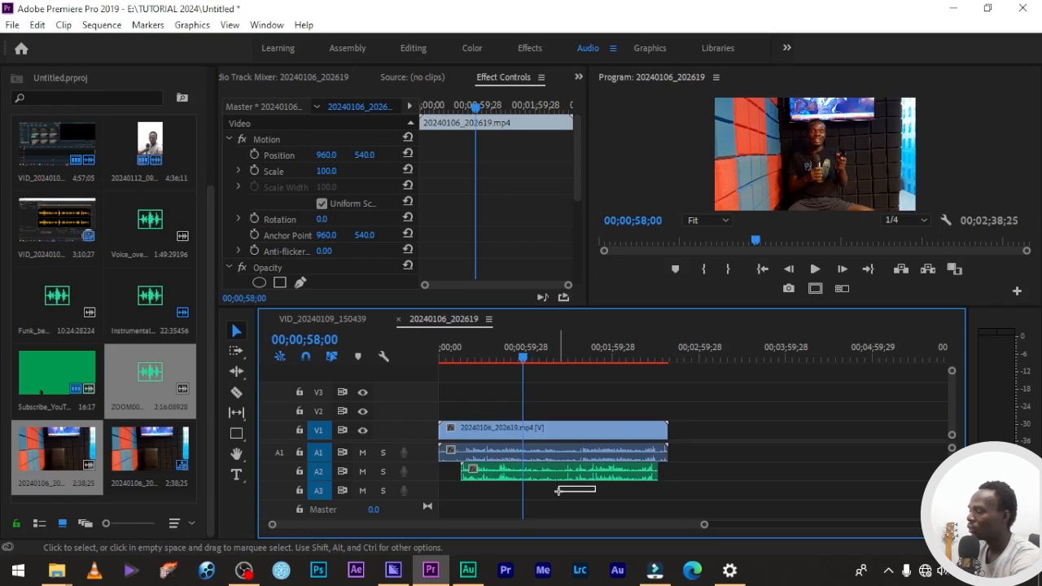
left_click(520, 403)
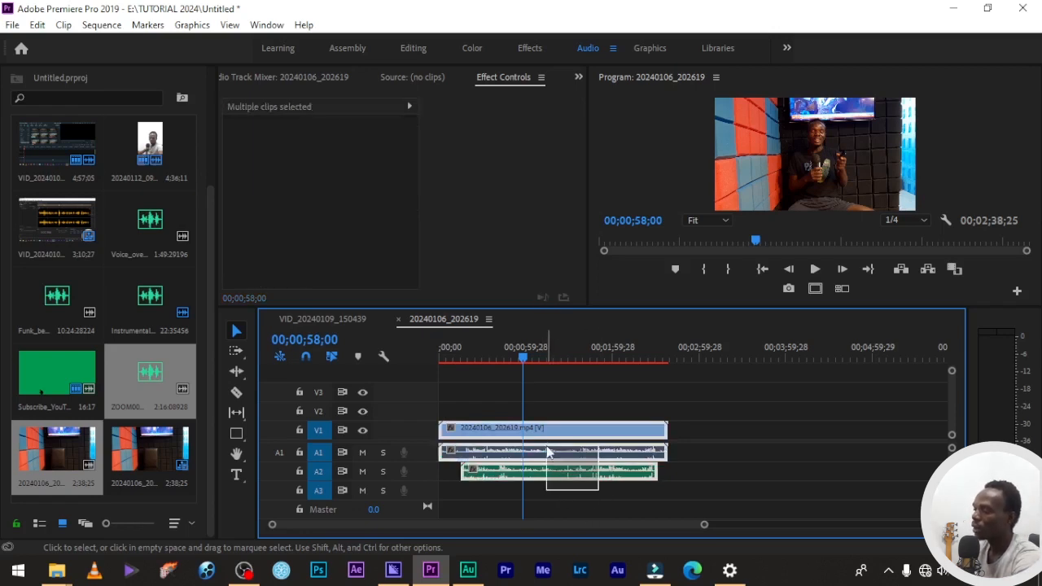
Step: Synchronize the selected clips using Audio as the synchronize point
right_click(547, 452)
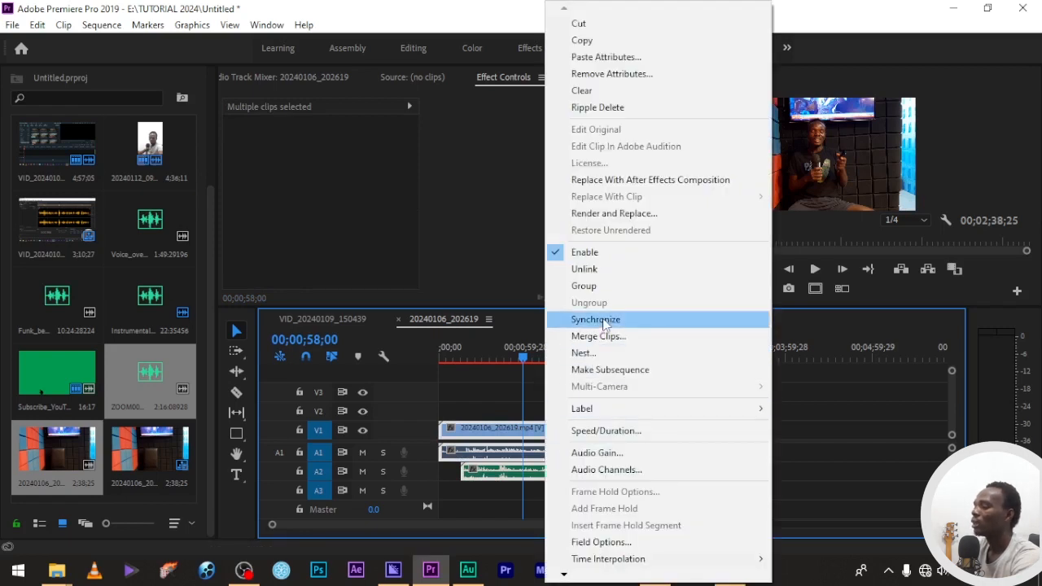
left_click(596, 319)
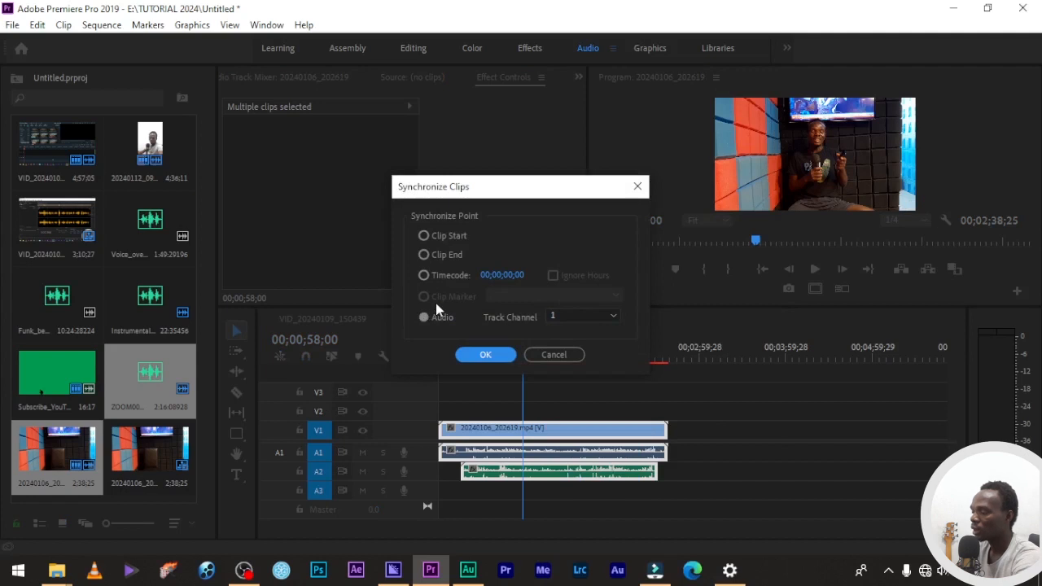
left_click(423, 316)
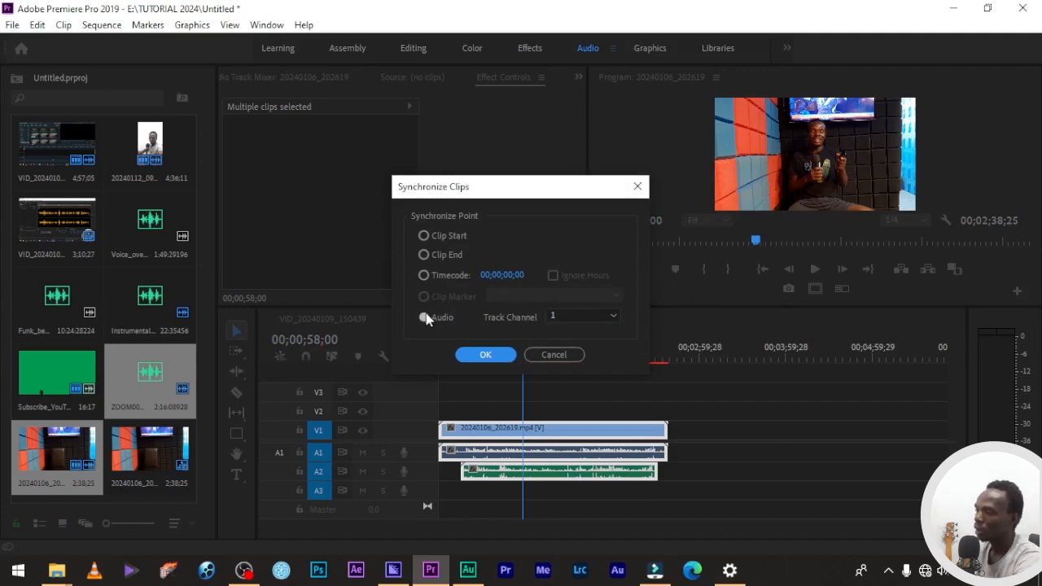
left_click(485, 355)
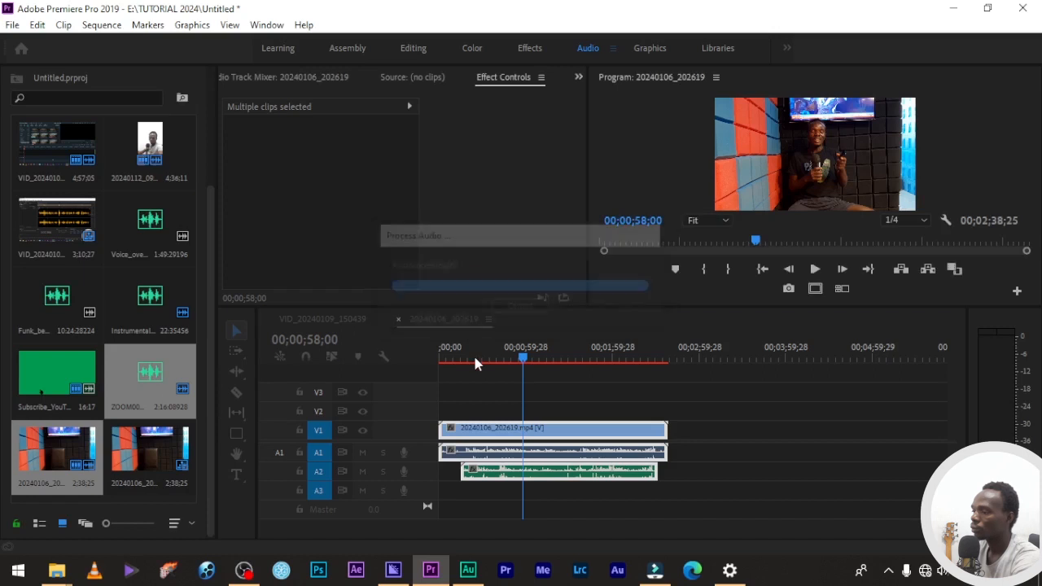
left_click(508, 410)
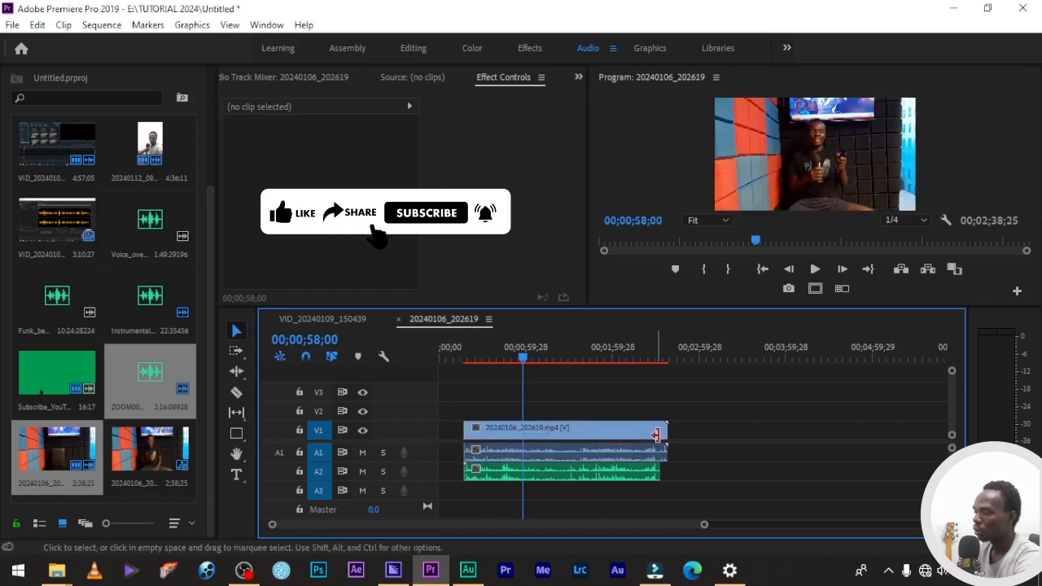
Step: Trim the camera clip end so the synced clips share one length from 00:00
left_click(426, 212)
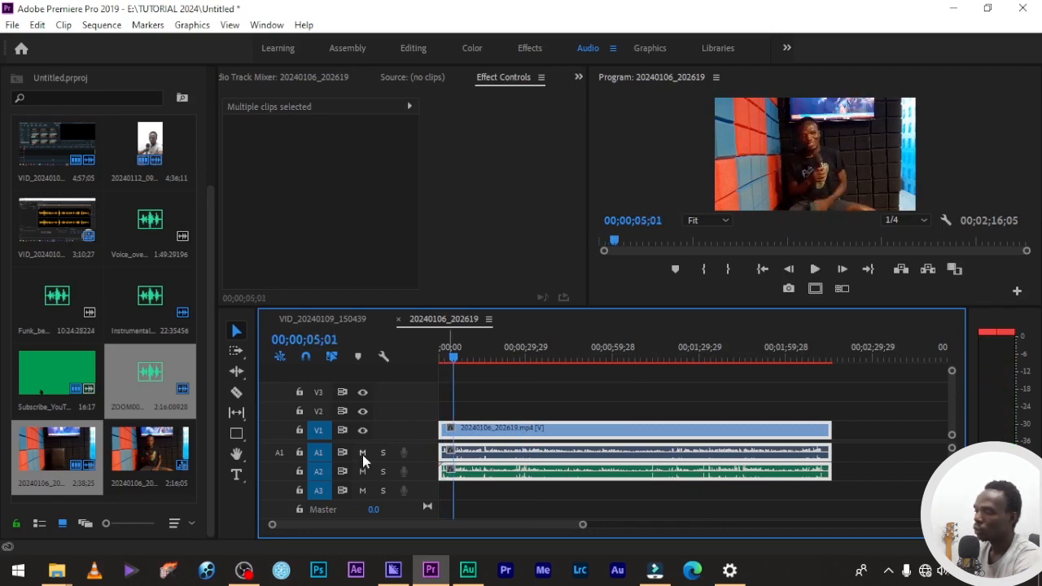
Step: Mute the A1 camera audio track and play the sequence back to check the sync
left_click(362, 453)
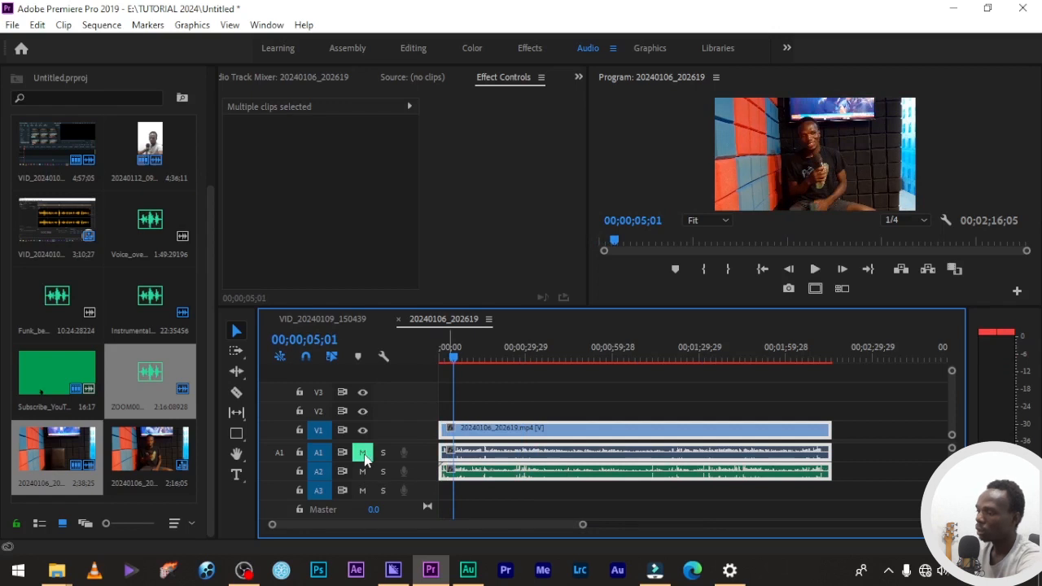
left_click(462, 391)
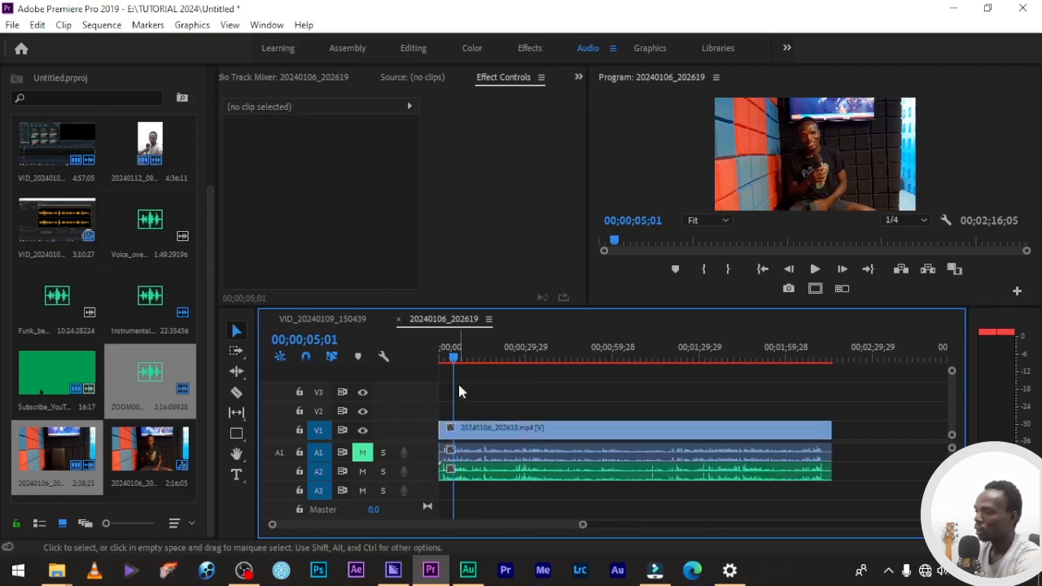
left_click(815, 269)
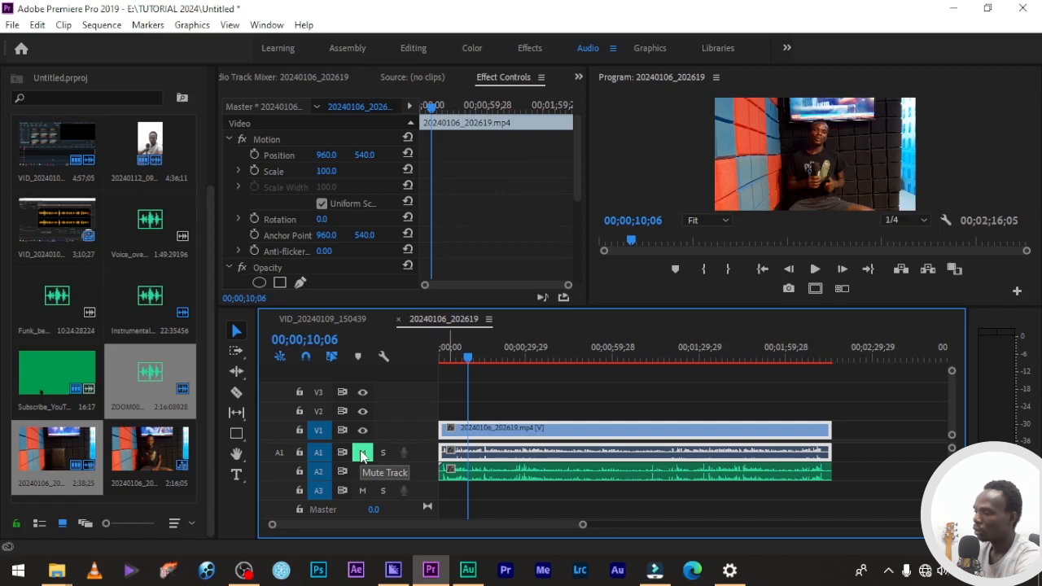
left_click(814, 269)
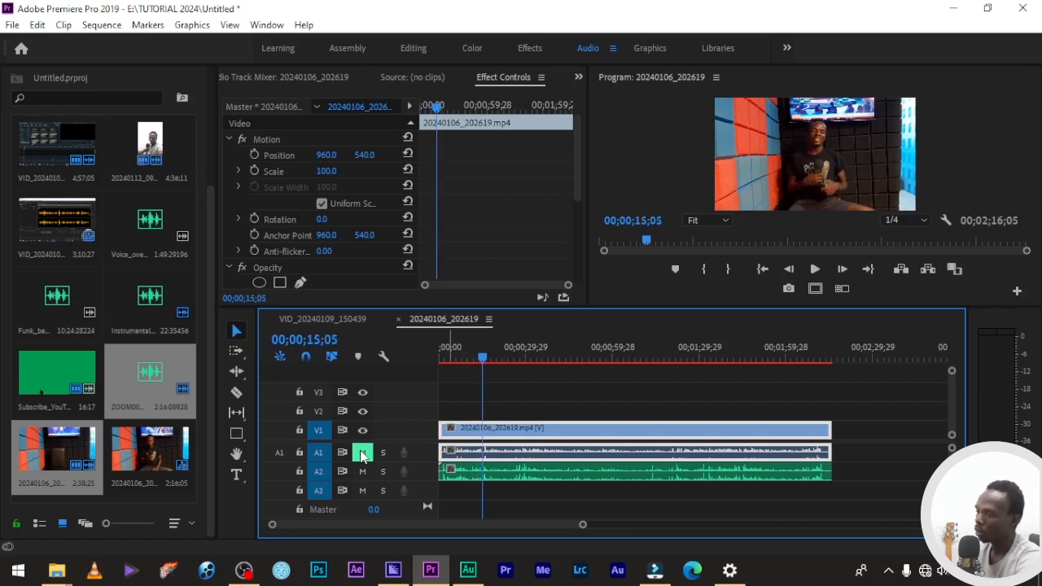
left_click(362, 453)
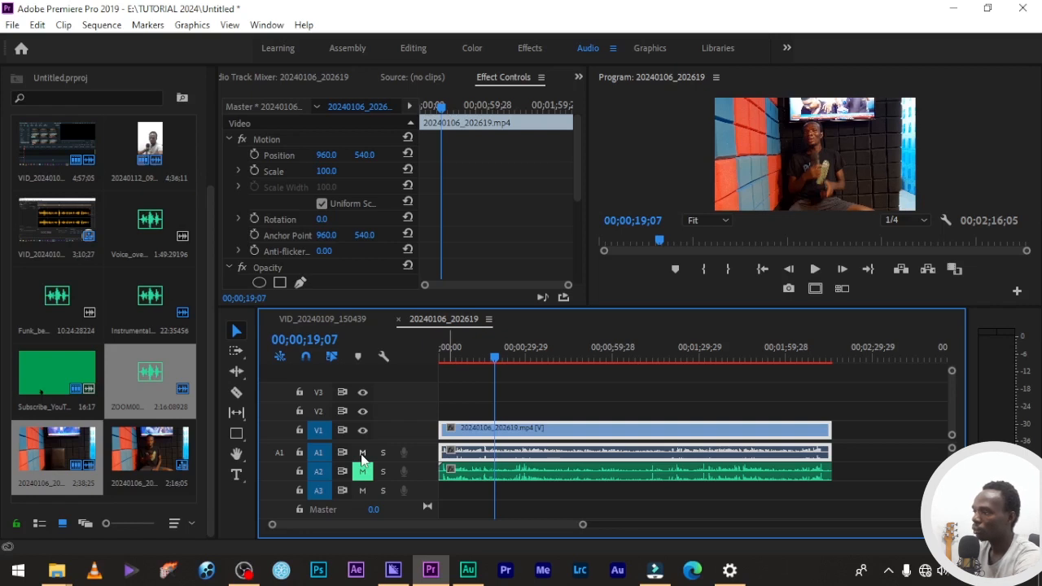
left_click(362, 453)
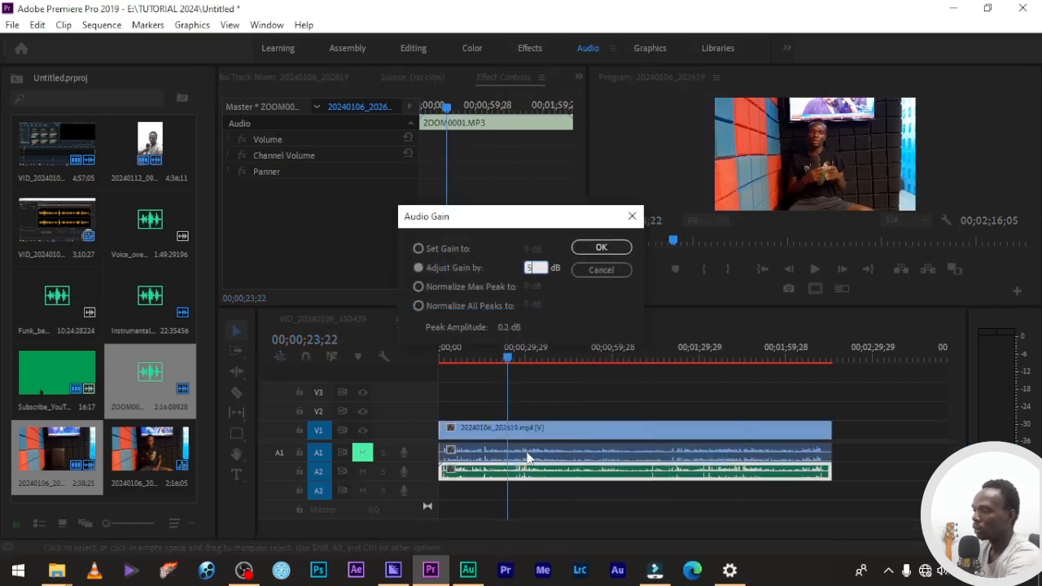
Step: Apply a positive dB gain to the ZOOM0001 clip and replay to hear the boost
left_click(601, 247)
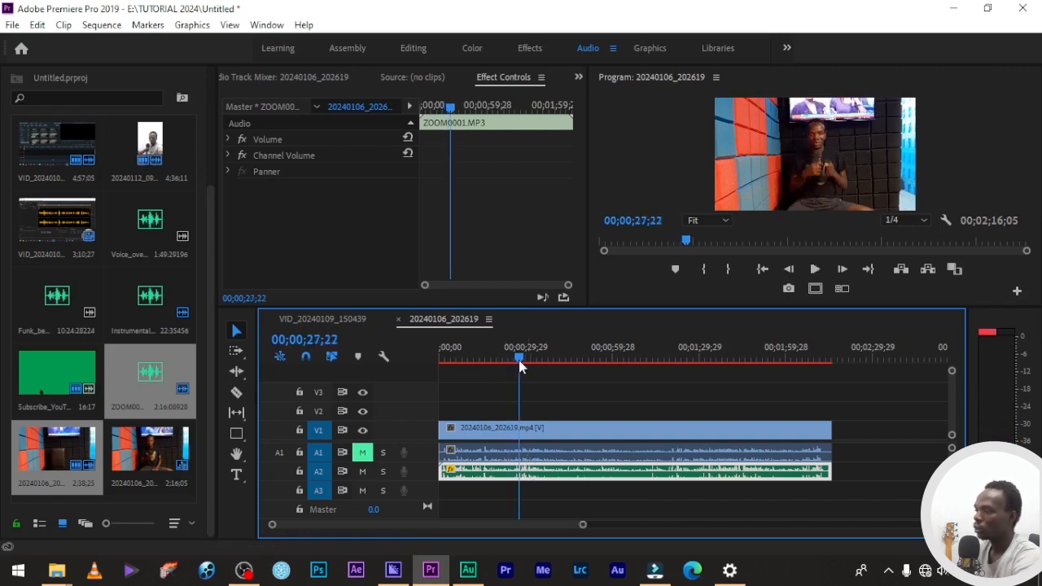
left_click(496, 358)
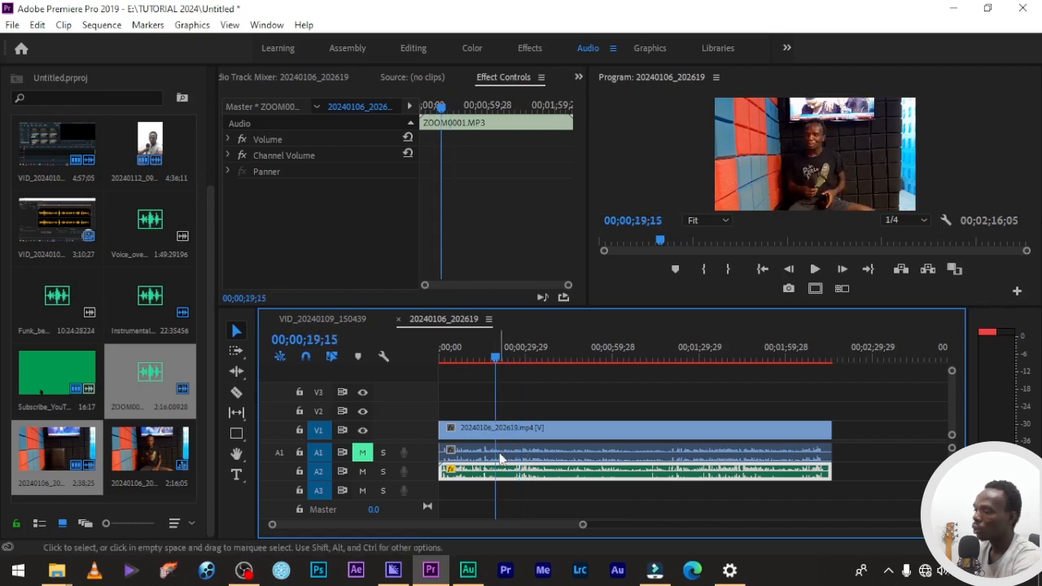
right_click(501, 460)
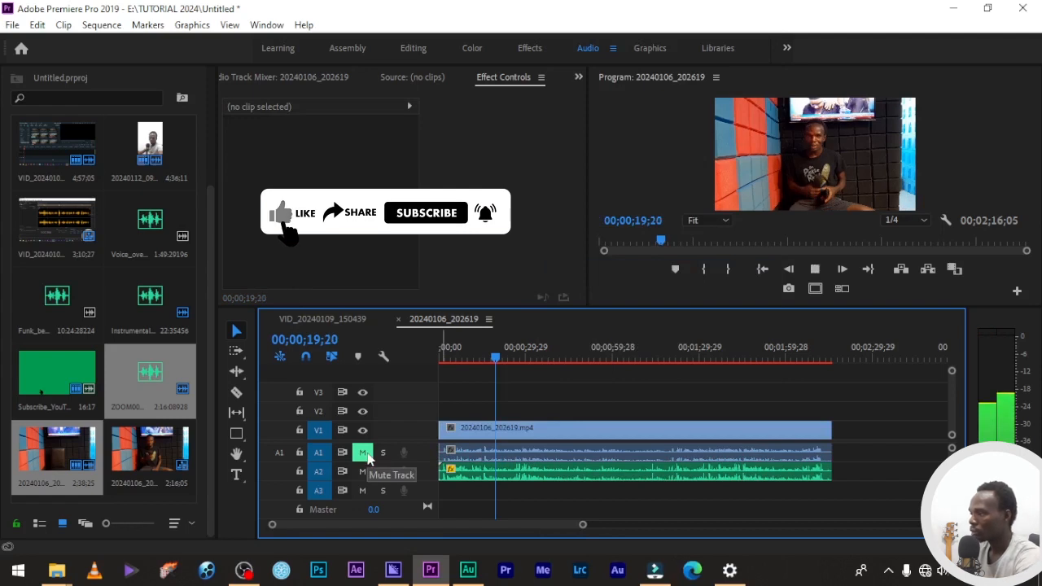
left_click(634, 428)
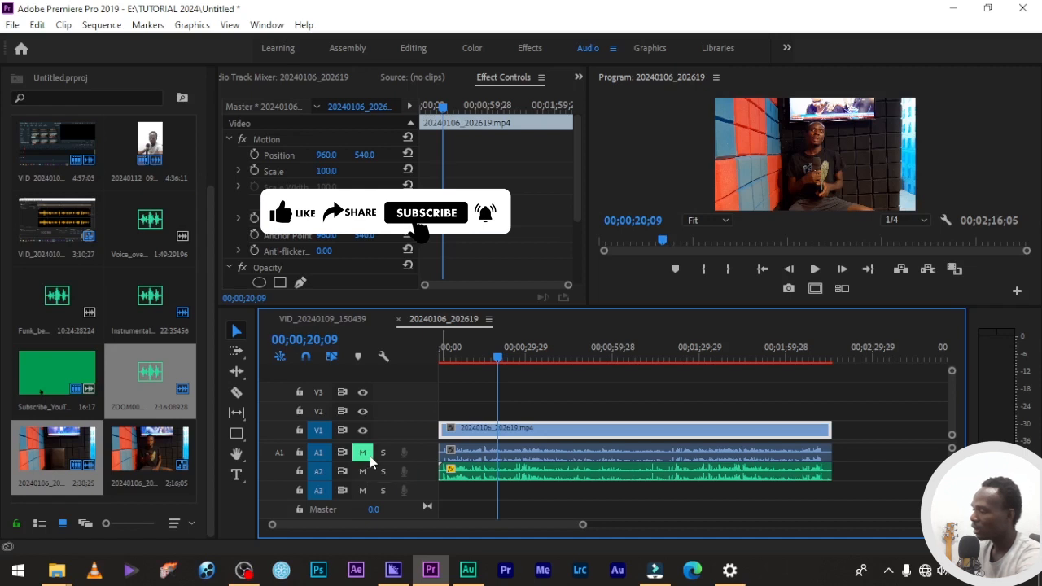
left_click(426, 212)
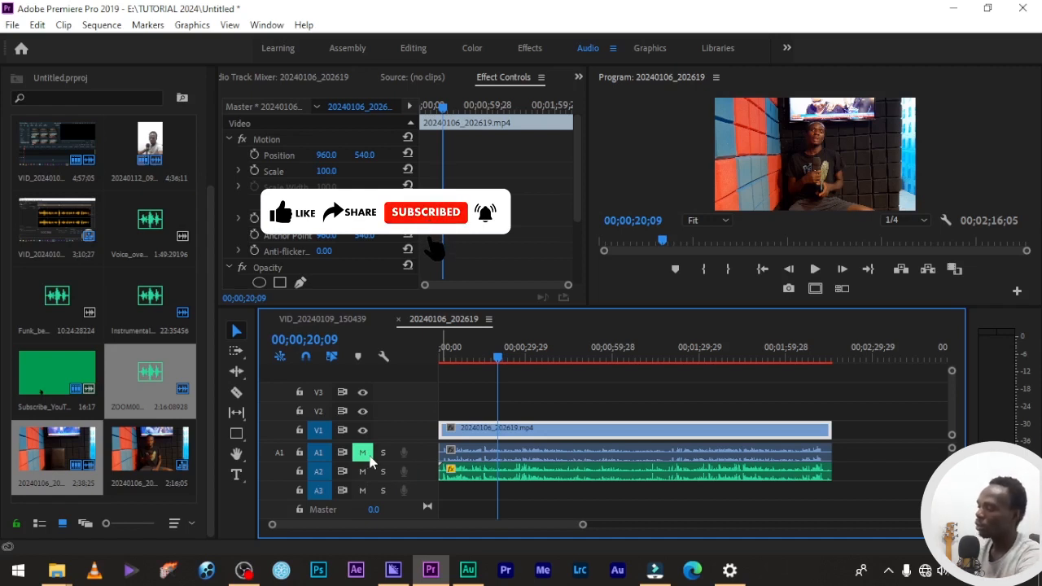
mouse_move(432, 302)
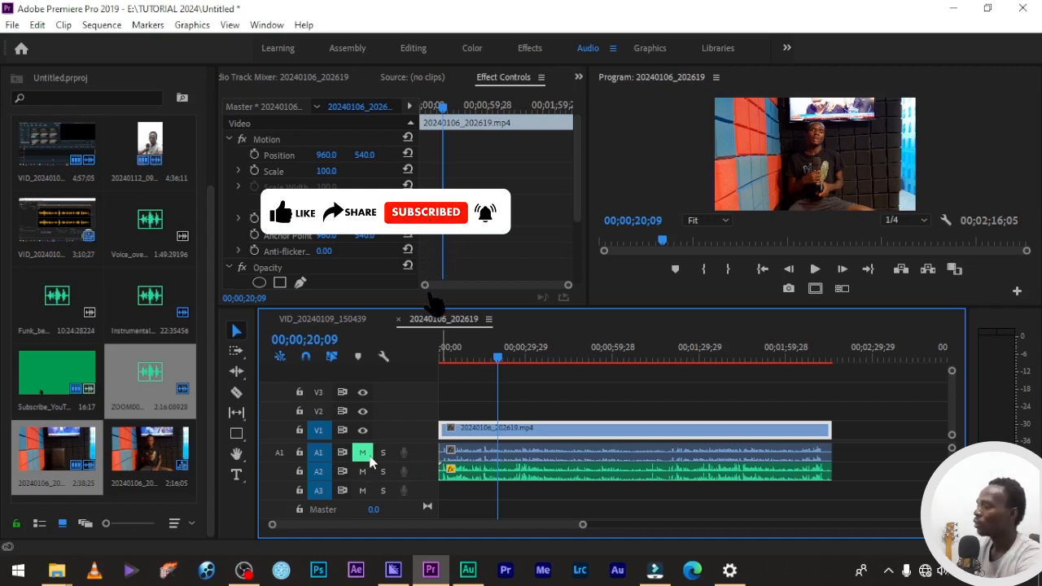